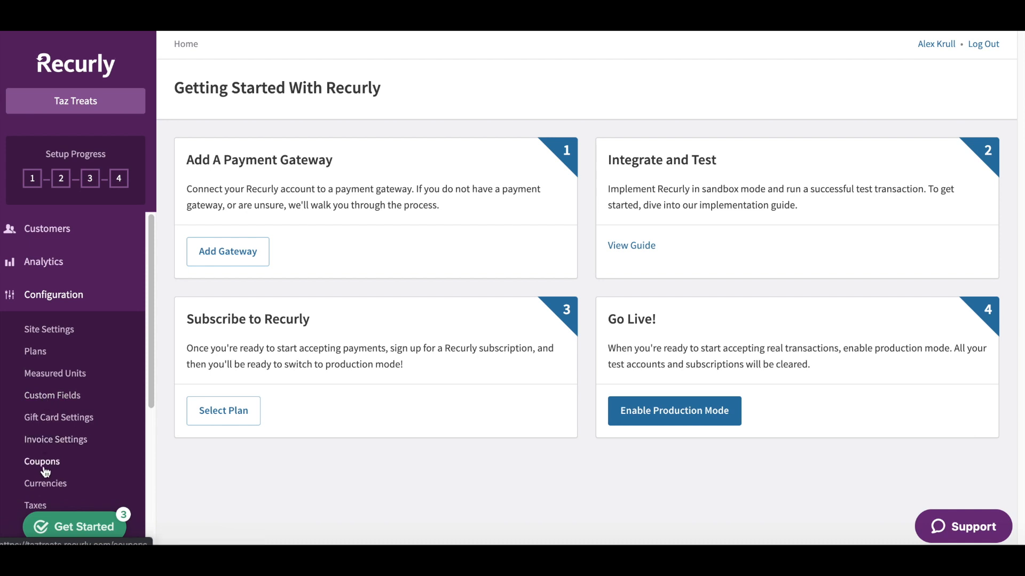
Go to the Coupons page from the Configuration sidebar
click(42, 462)
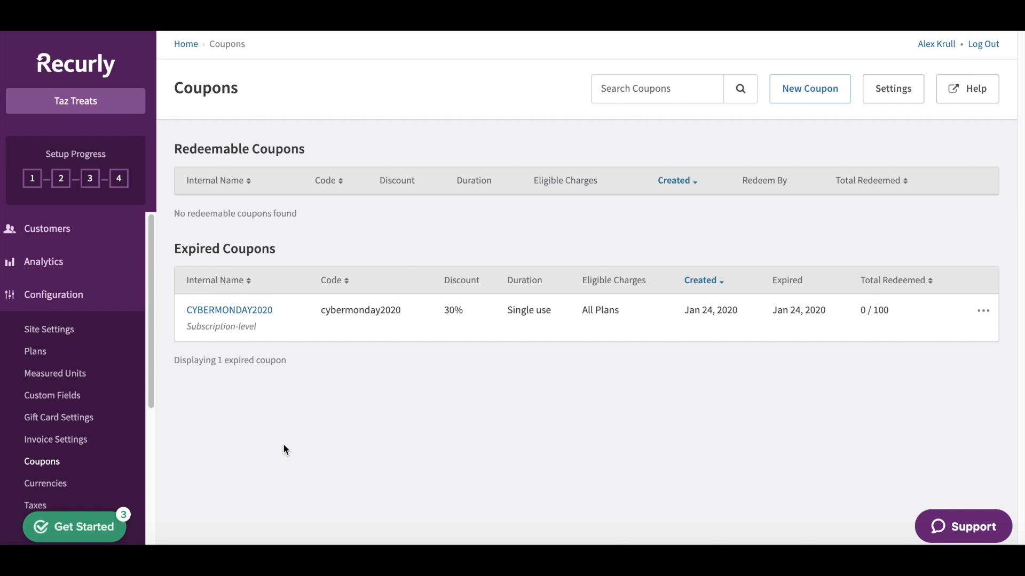
mouse_move(340, 431)
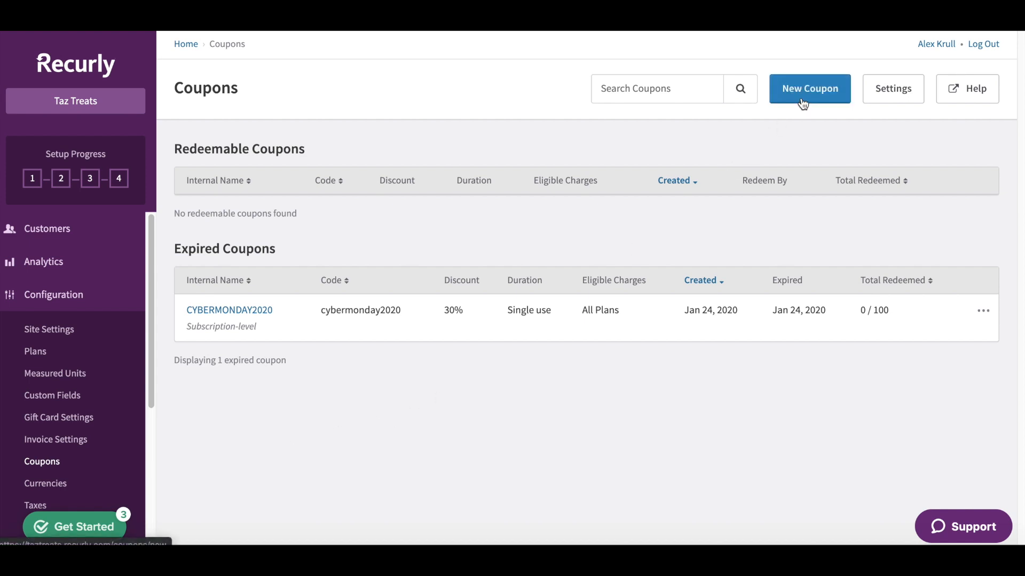
Start a new coupon with internal name 'valentinesday2020'
click(809, 89)
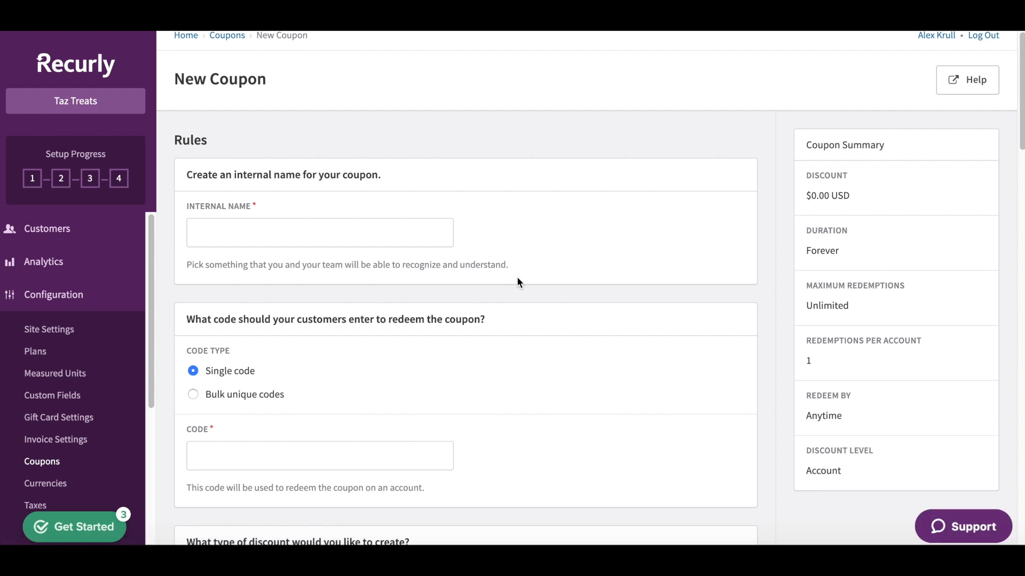
mouse_move(373, 445)
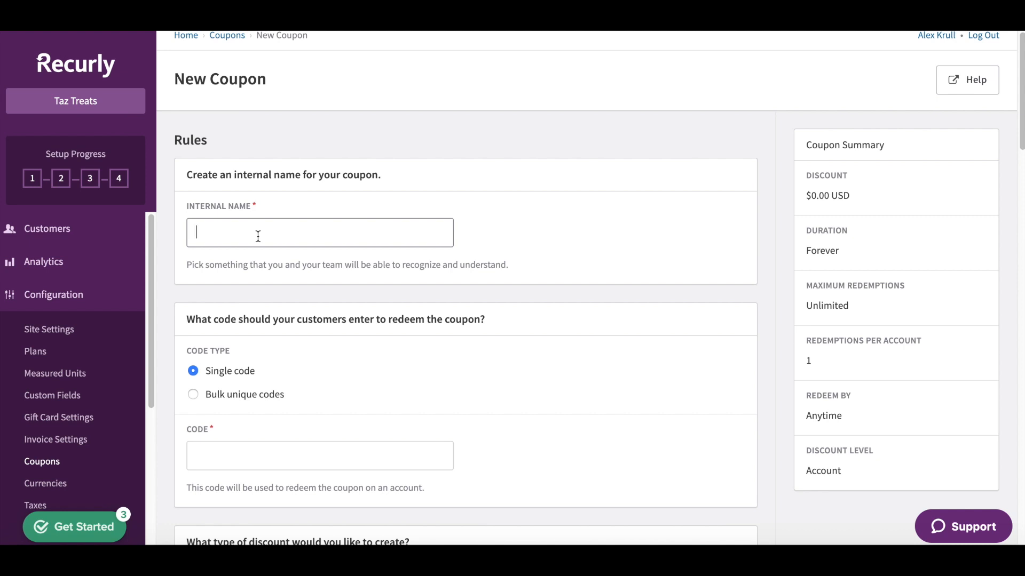
text(valentim)
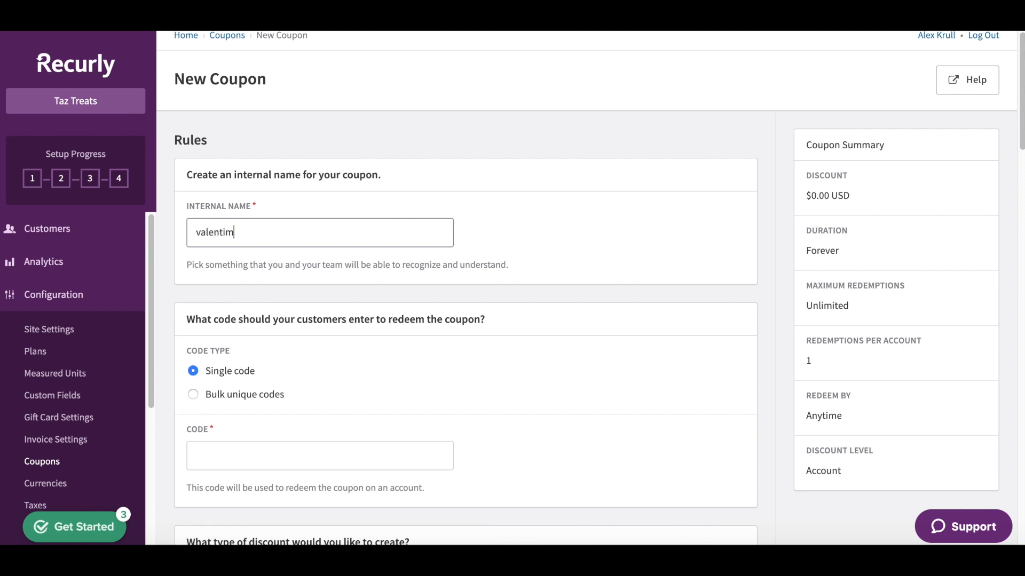
text(nesday2020)
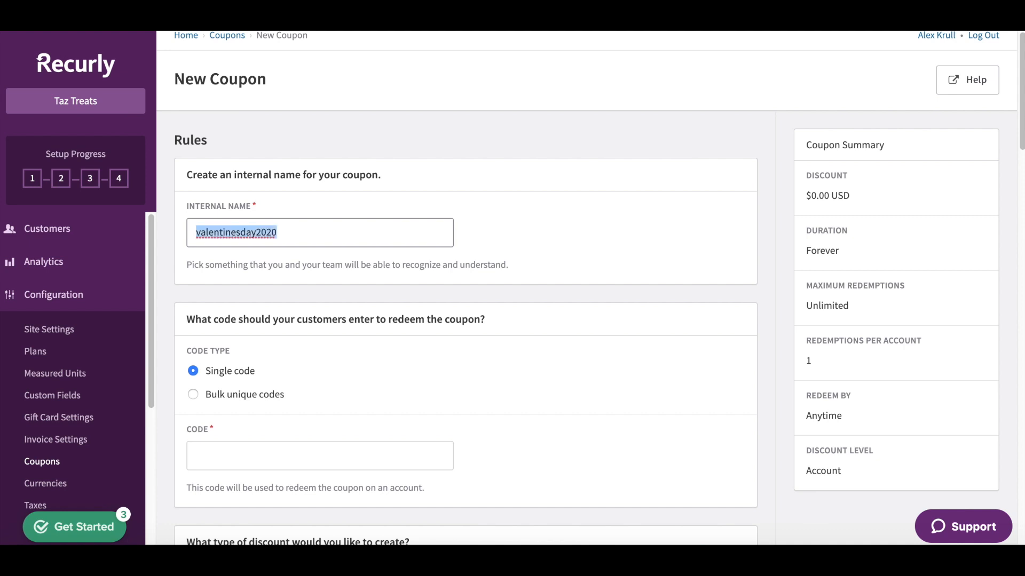
mouse_move(302, 290)
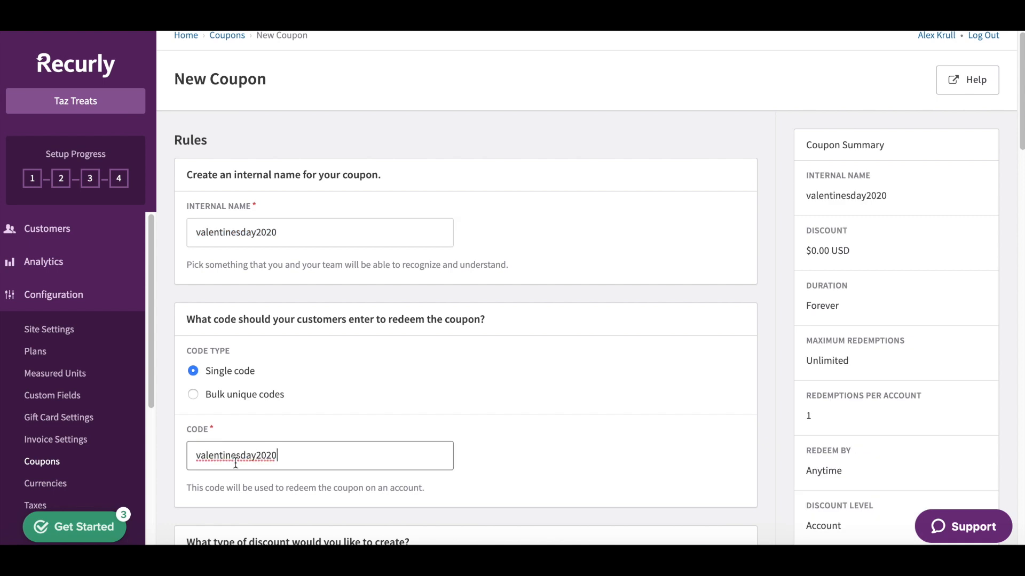
Make the discount a 30% percentage that applies for a single use only
scroll(down, 3)
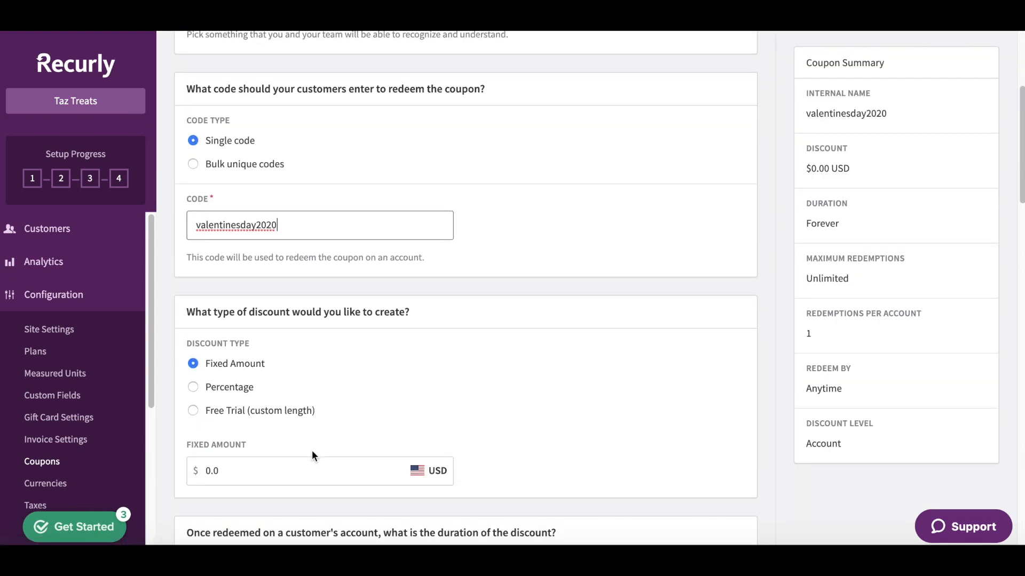
scroll(down, 3)
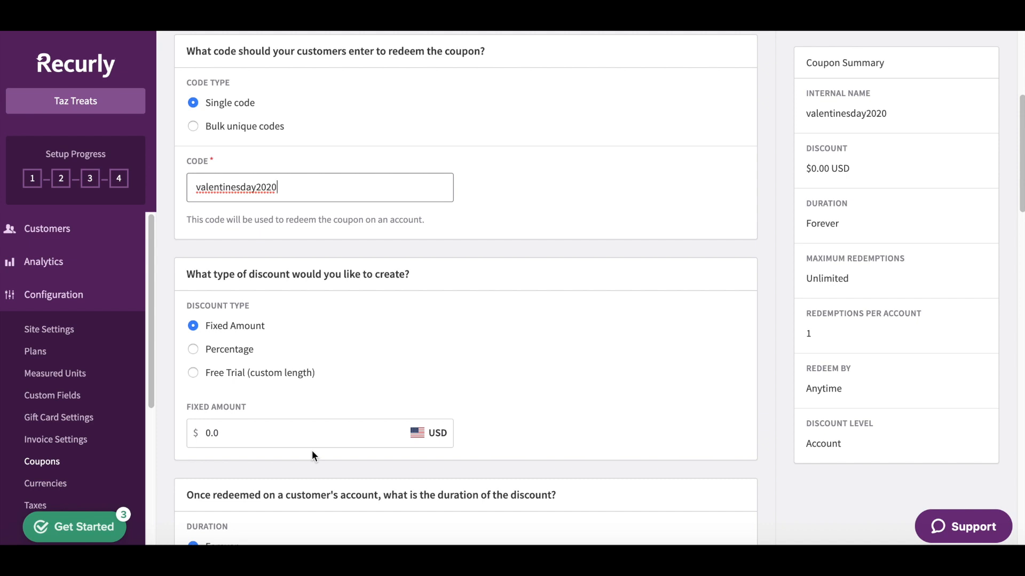
mouse_move(223, 333)
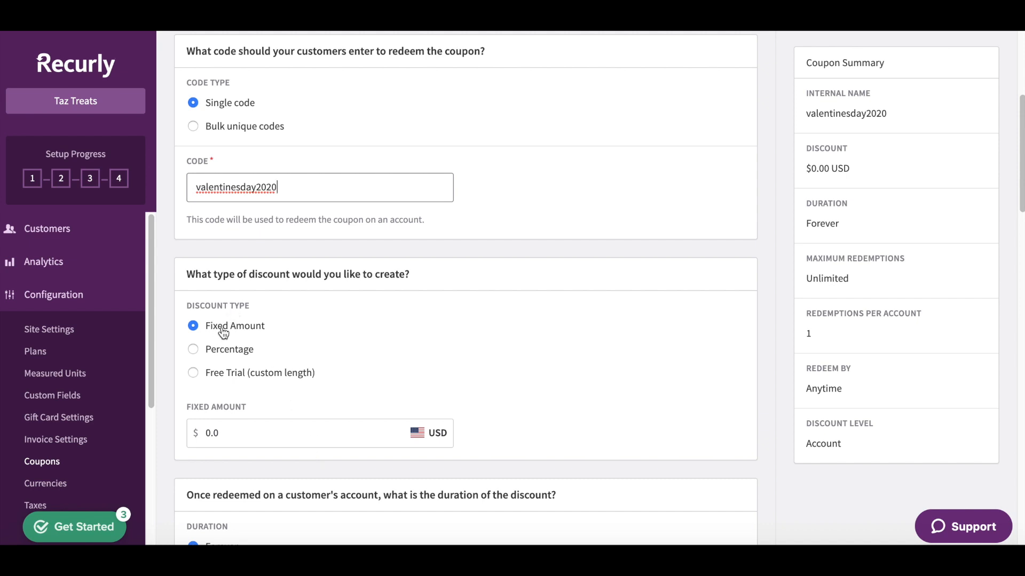
mouse_move(228, 381)
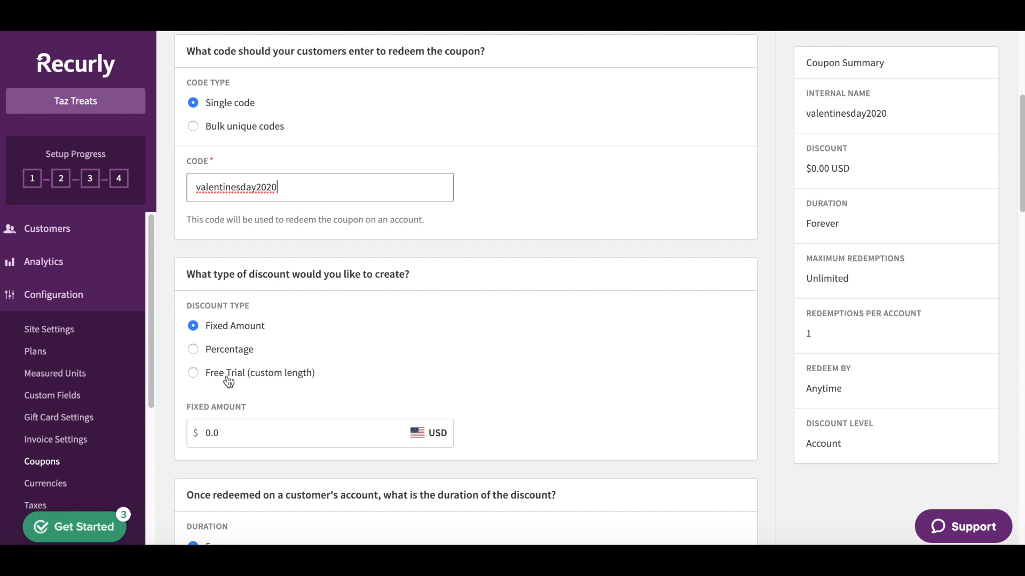
click(193, 349)
text(30)
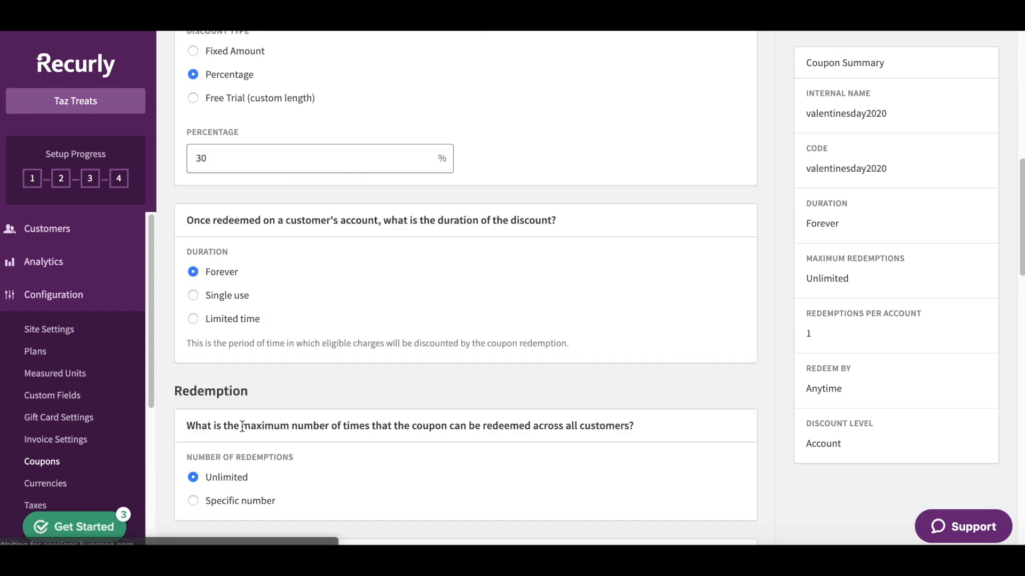
scroll(down, 3)
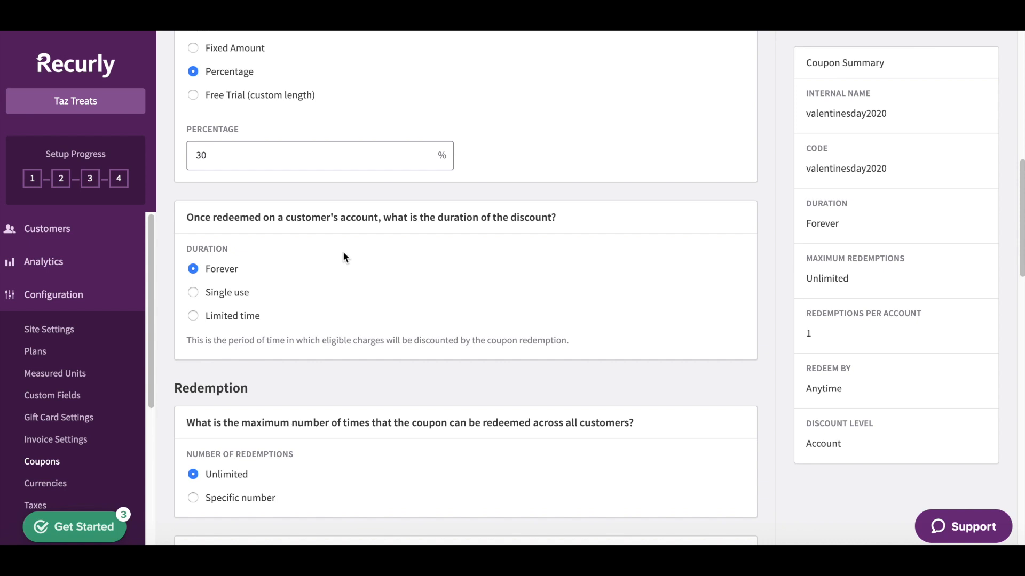
mouse_move(337, 260)
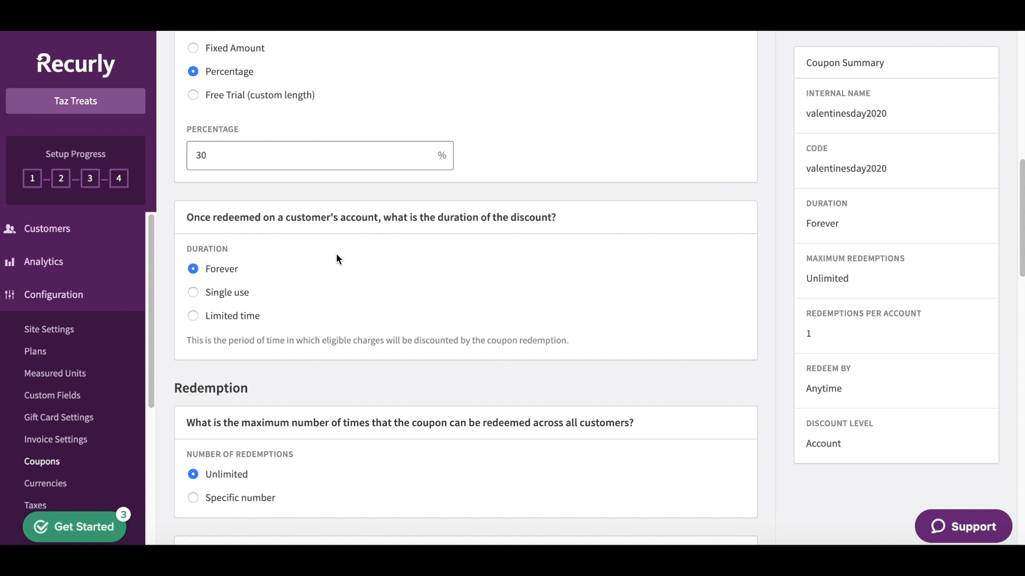
mouse_move(202, 296)
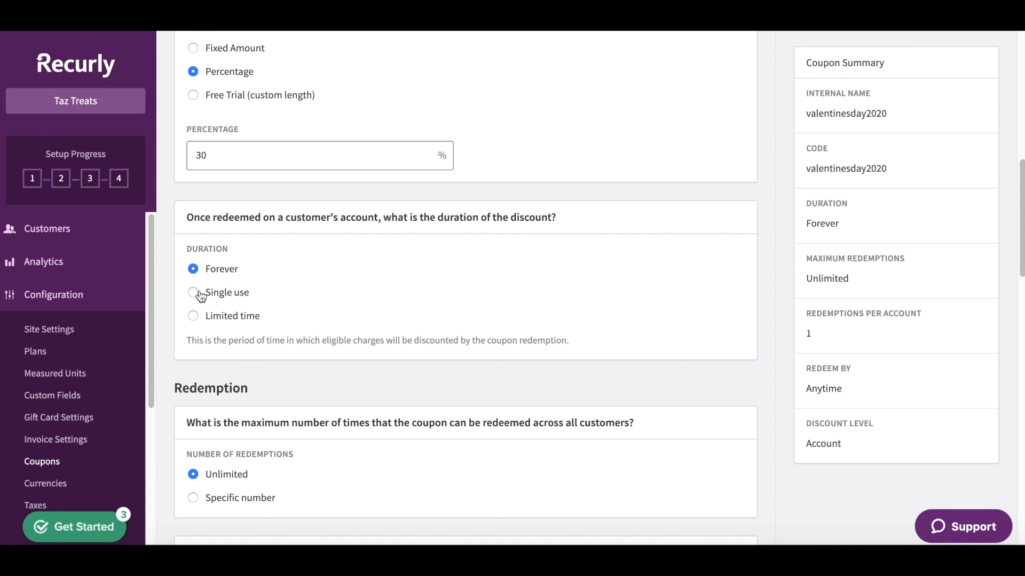
click(193, 293)
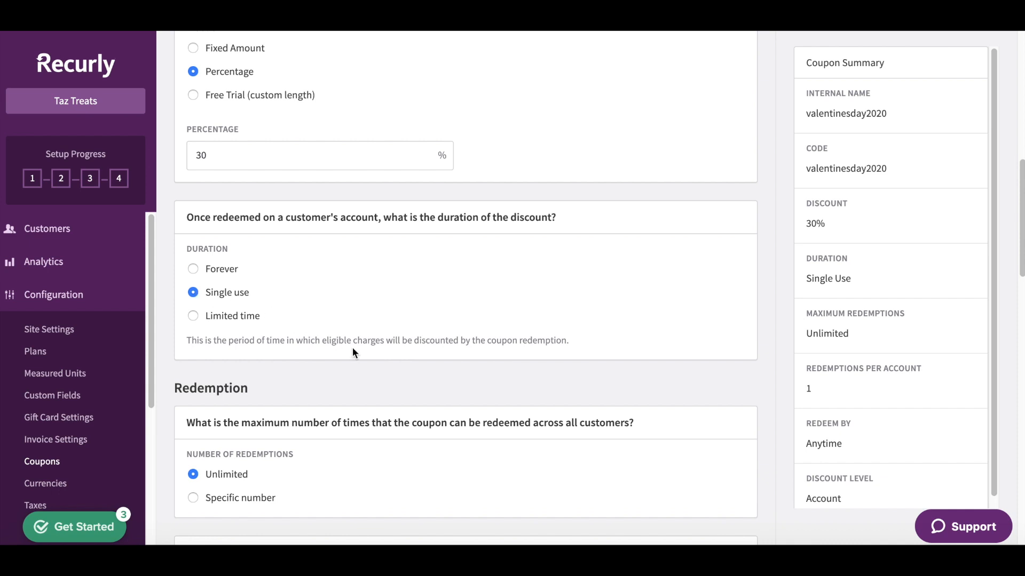
Limit total redemptions to a specific number, 500, with one redemption per account
scroll(down, 3)
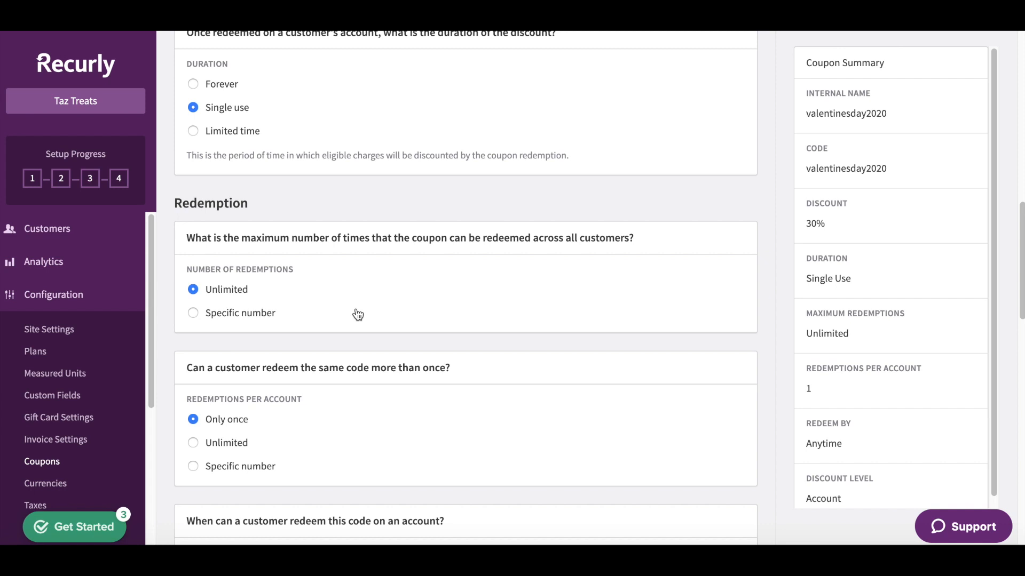
mouse_move(198, 316)
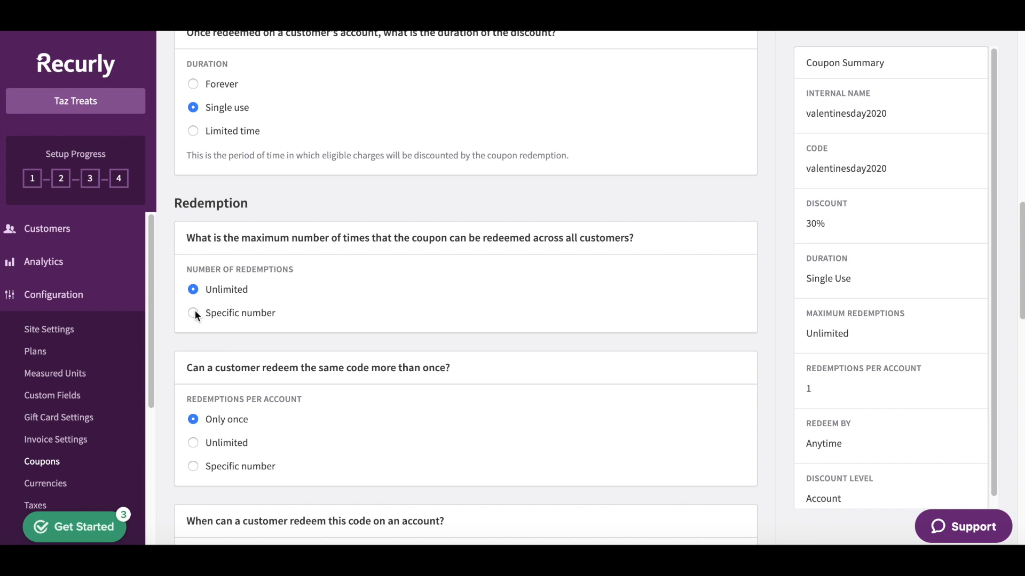
click(193, 312)
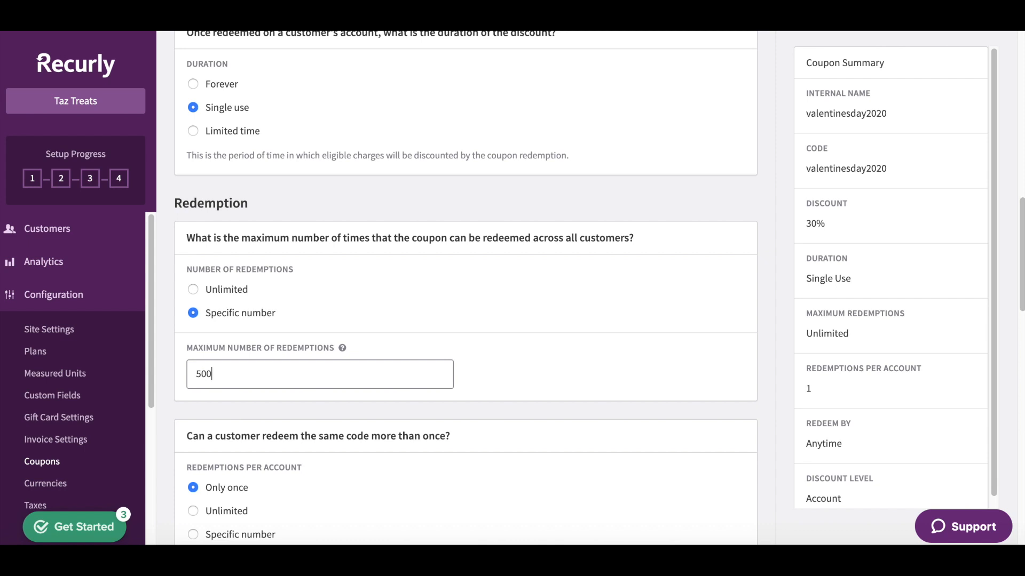
scroll(down, 3)
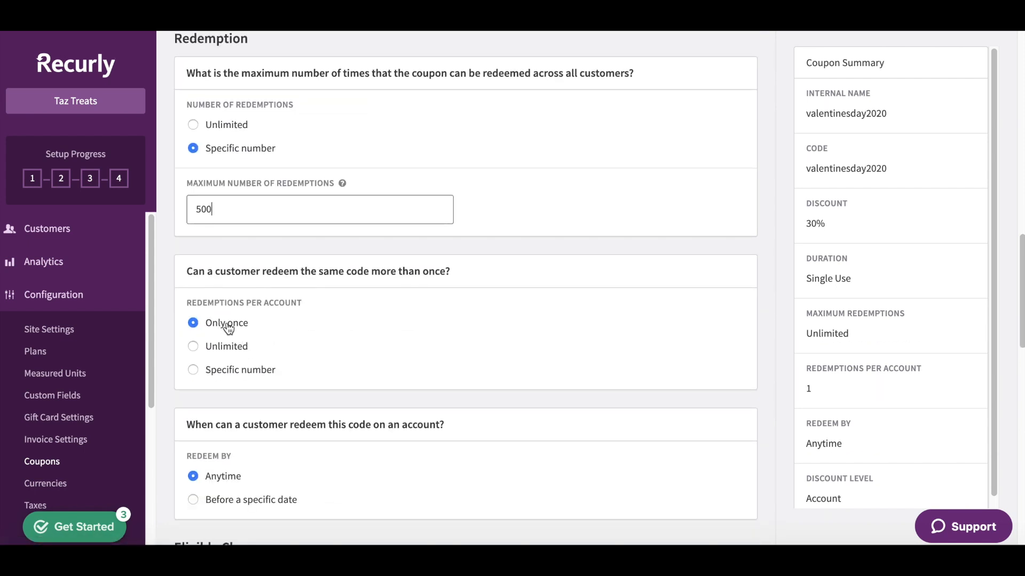
scroll(down, 3)
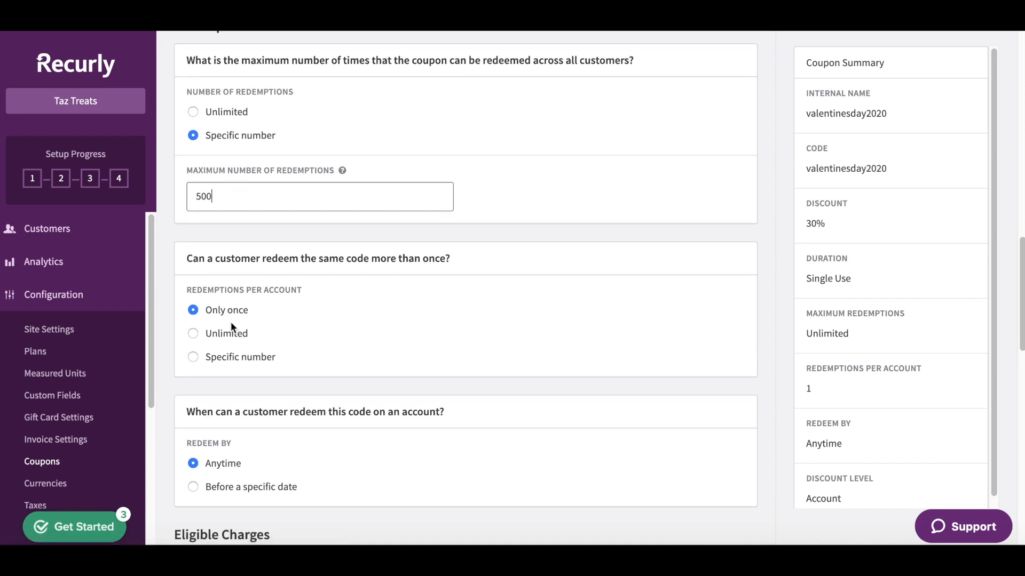
scroll(down, 3)
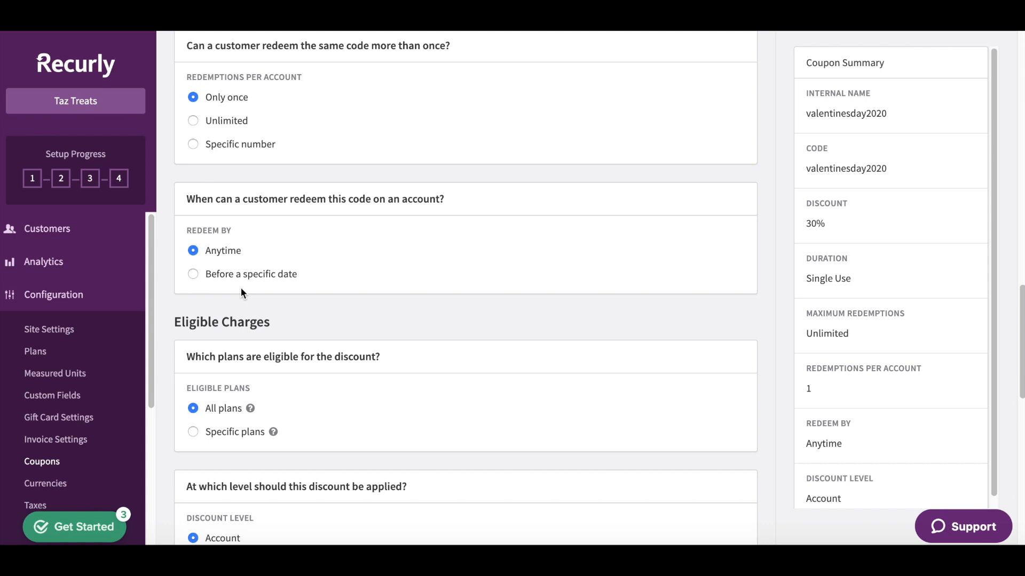
mouse_move(195, 277)
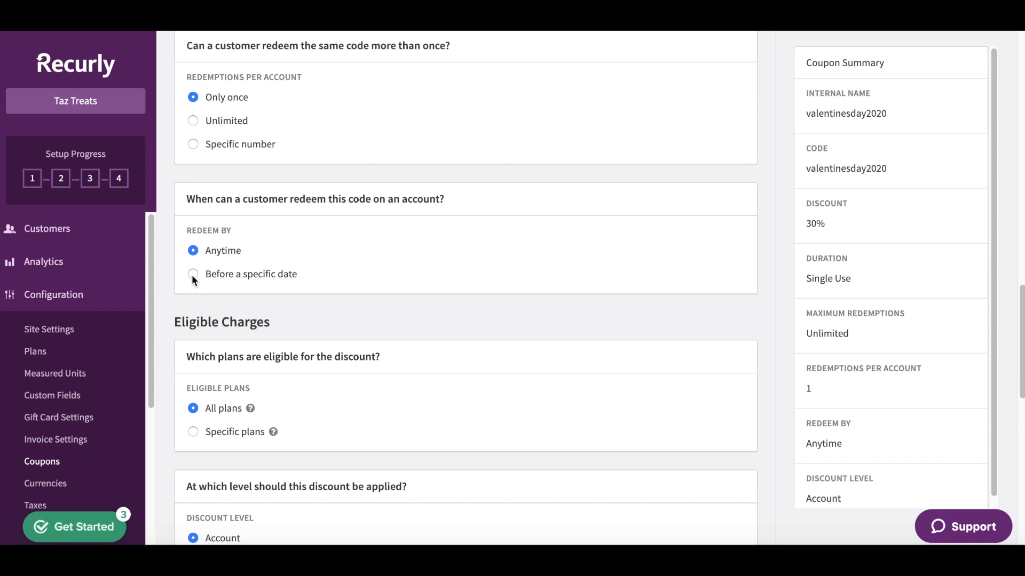
Set Redeem By to before a specific date, February 15, 2020, keeping all plans at account level
click(193, 275)
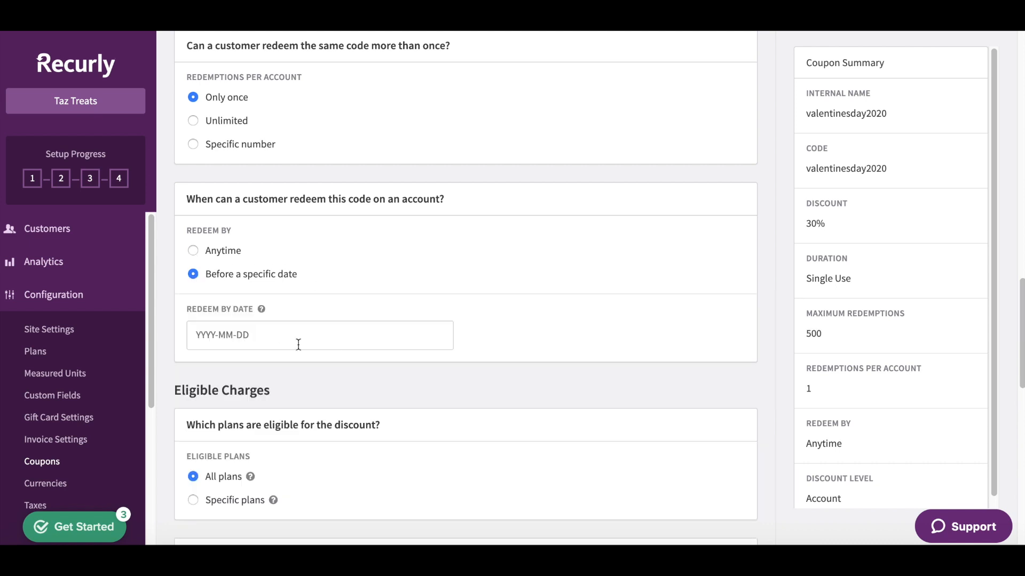
click(317, 335)
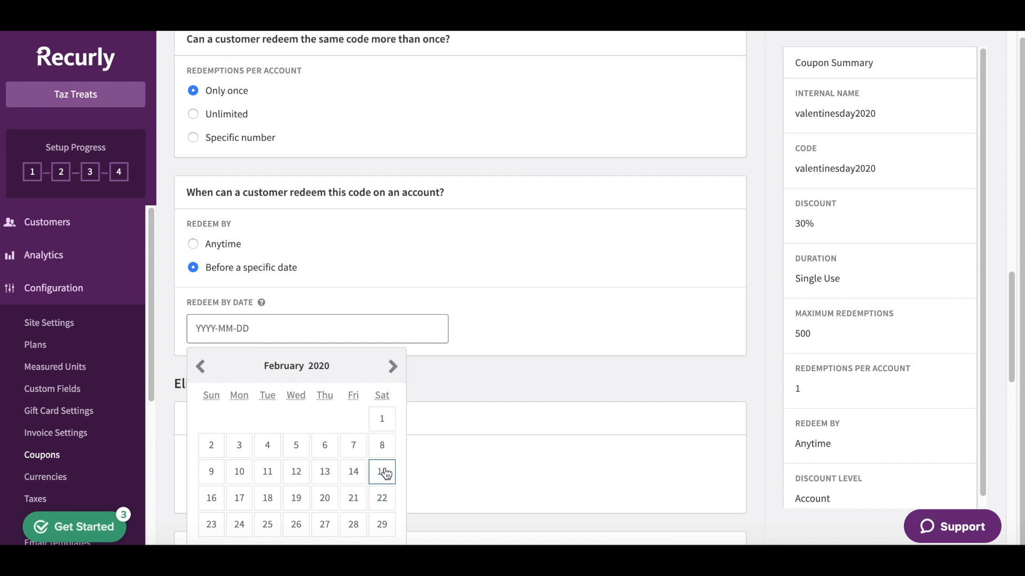
click(381, 472)
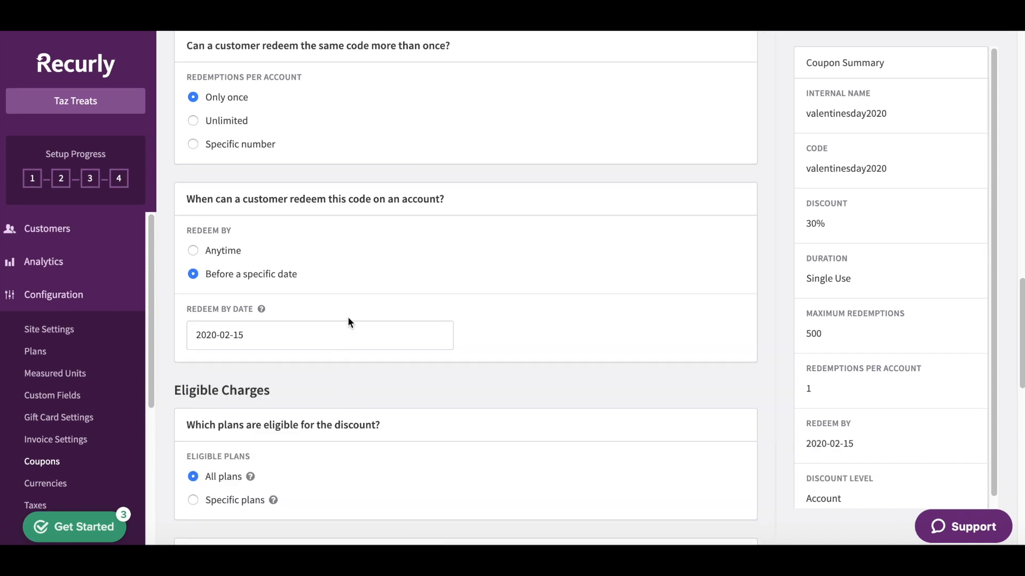
scroll(down, 3)
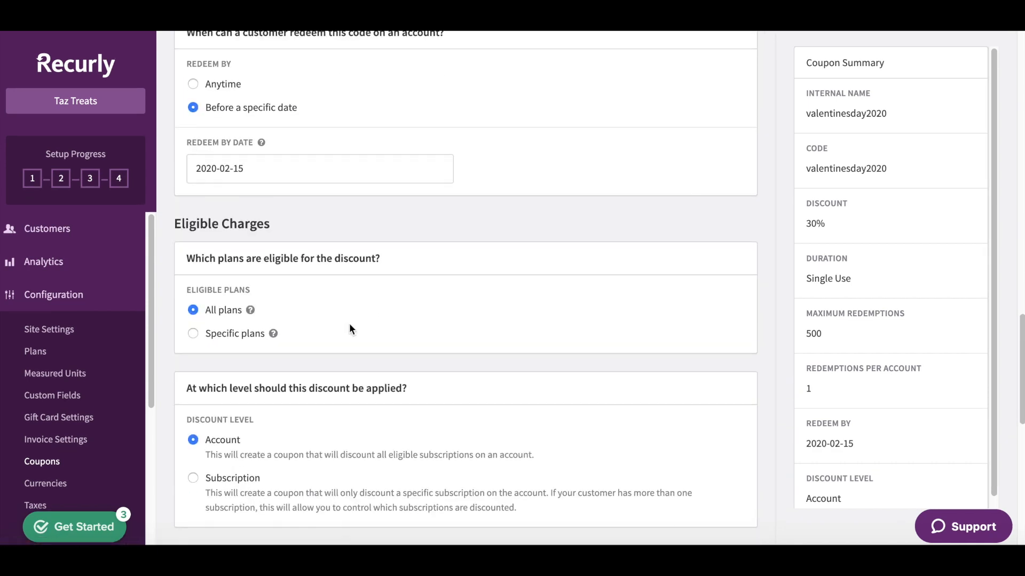
mouse_move(240, 325)
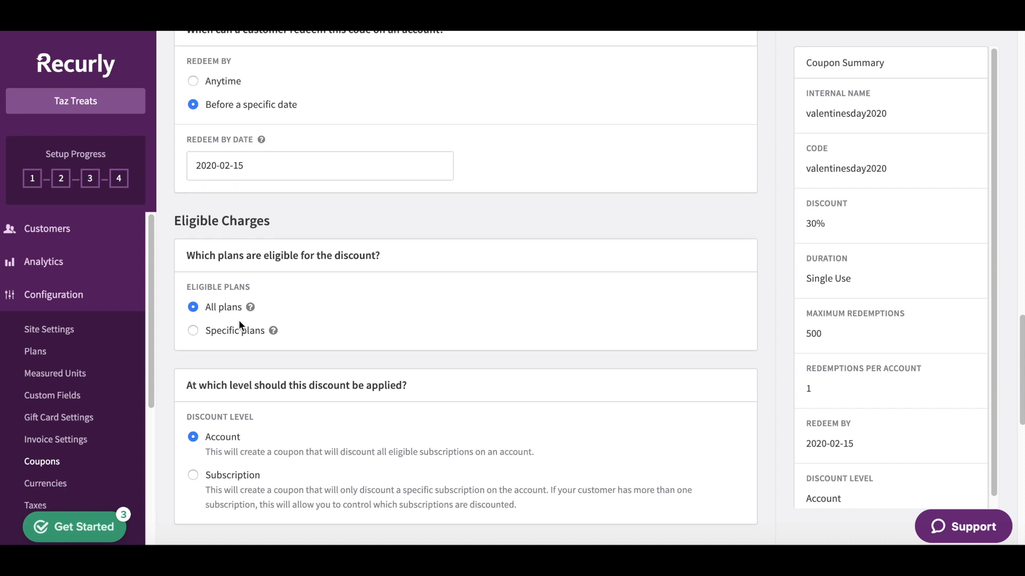
scroll(down, 3)
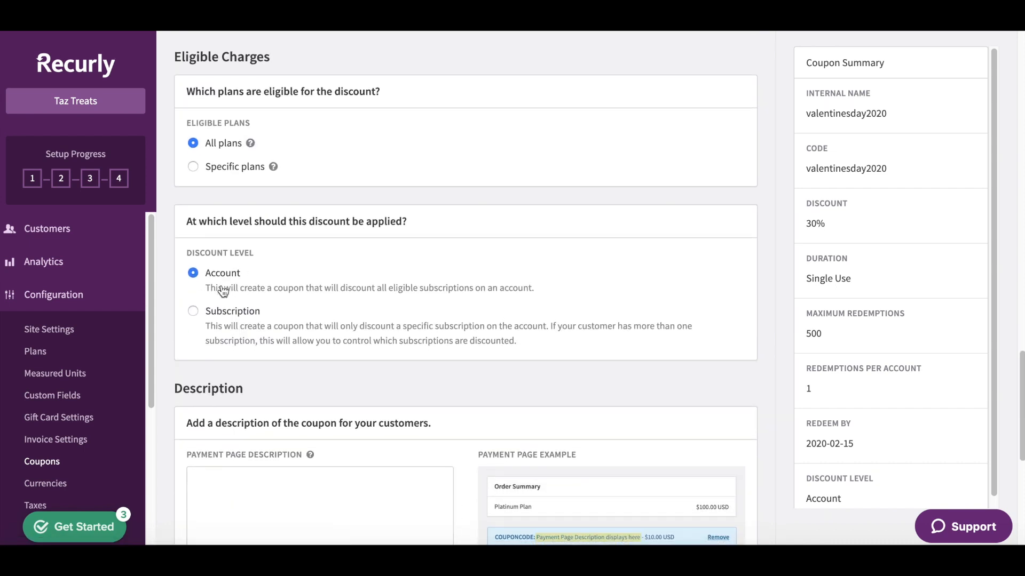
scroll(down, 3)
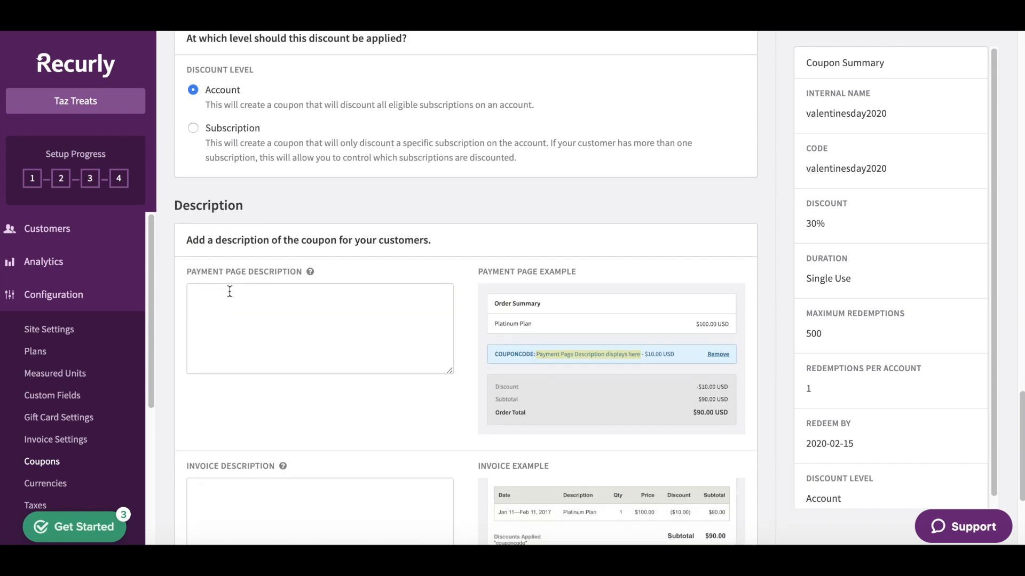
Enter 'Thanks for using this coupon!' as both payment page and invoice descriptions
scroll(down, 3)
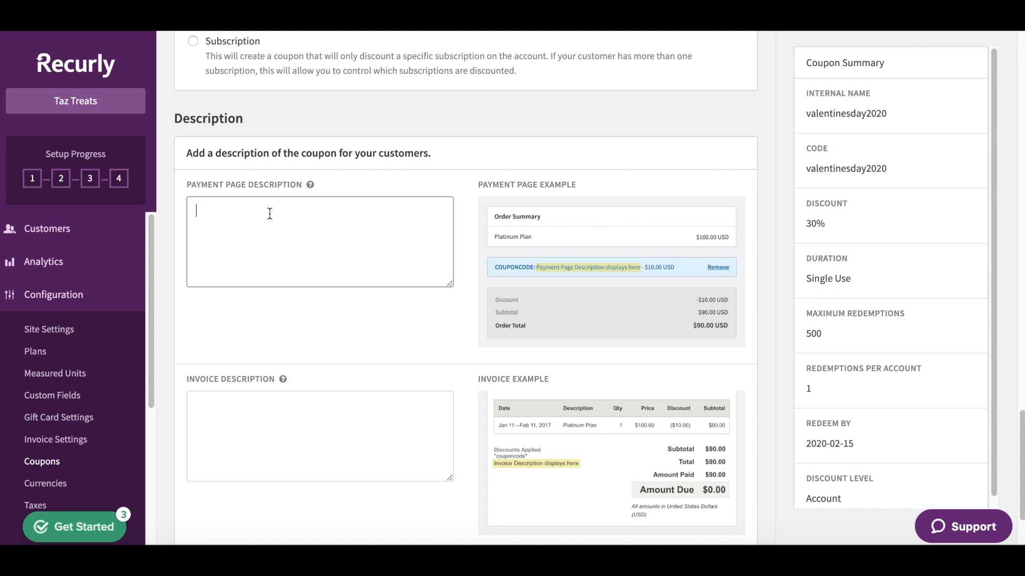
text(Thanks for using)
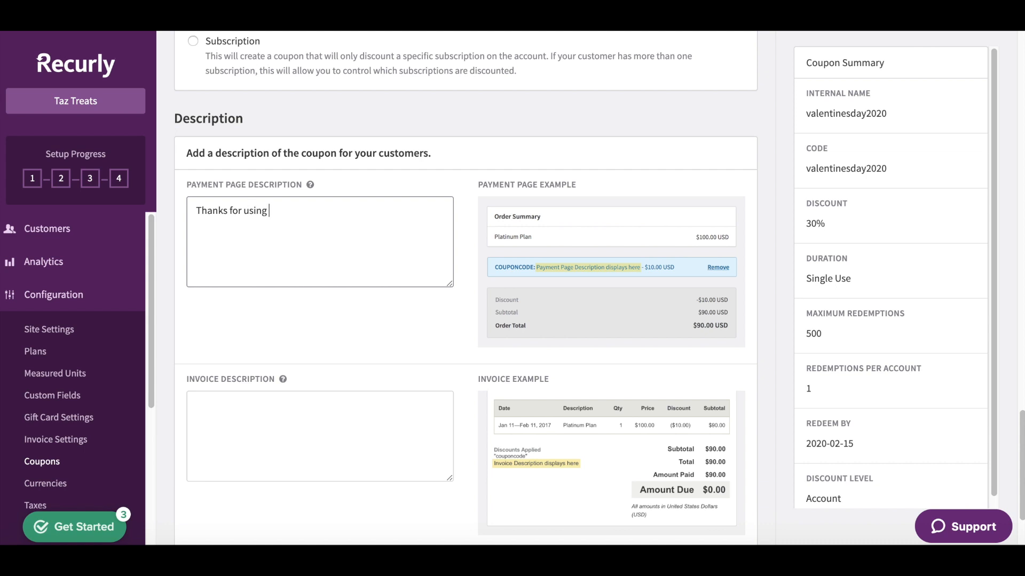
text(this coupon!)
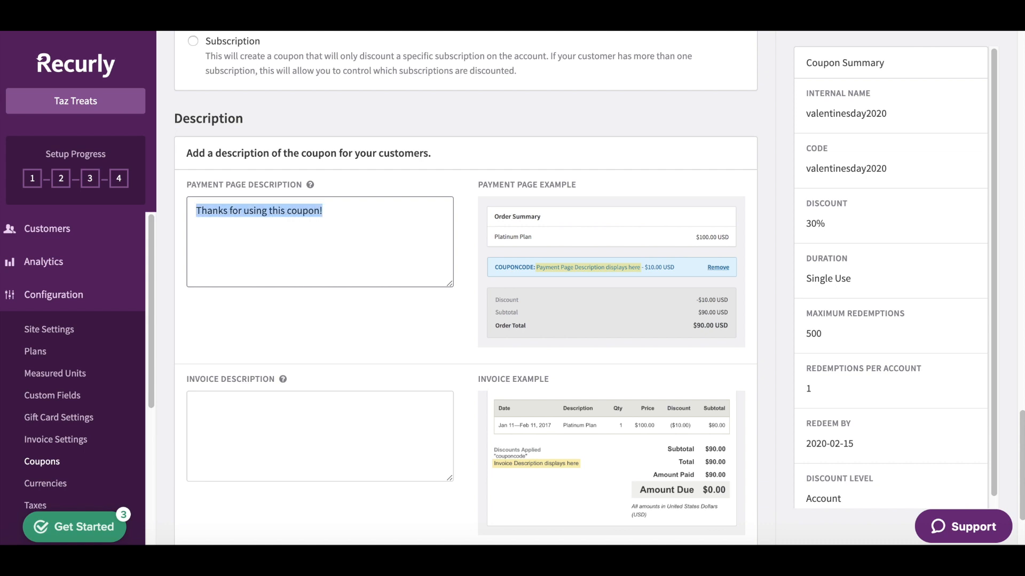
text(Thanks for using this coupon!)
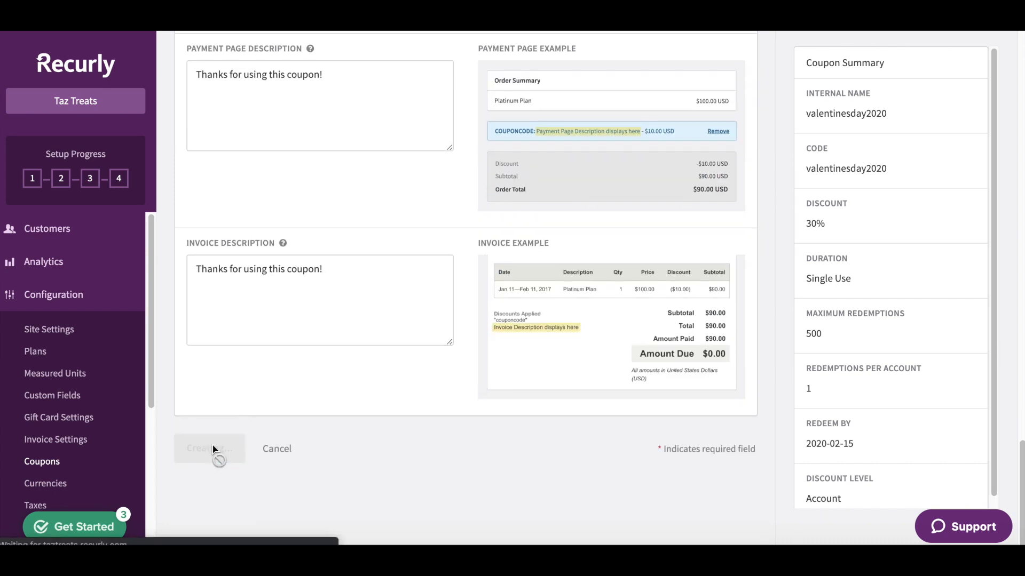
Create the coupon so valentinesday2020 appears under Redeemable Coupons
click(209, 448)
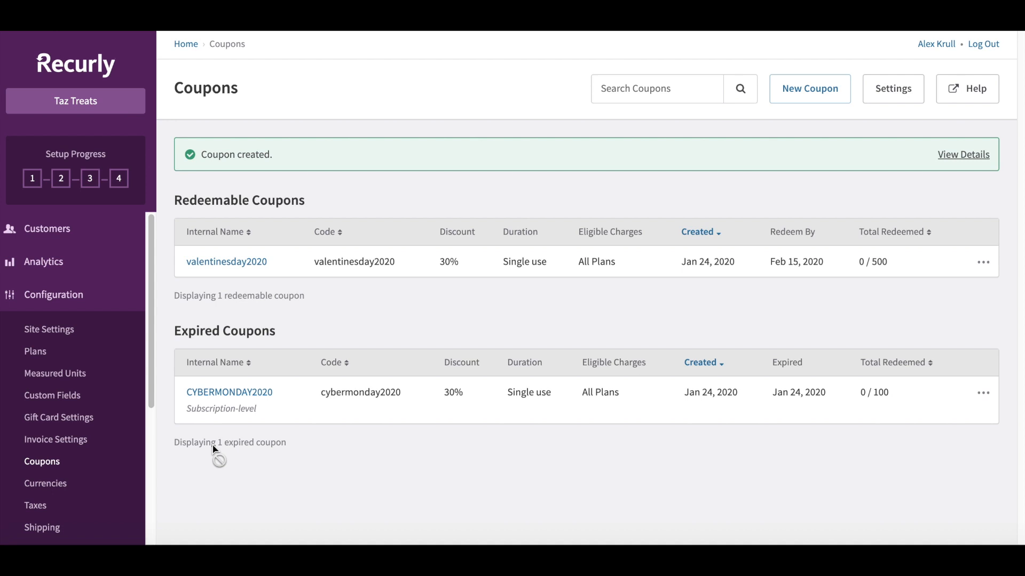
mouse_move(216, 232)
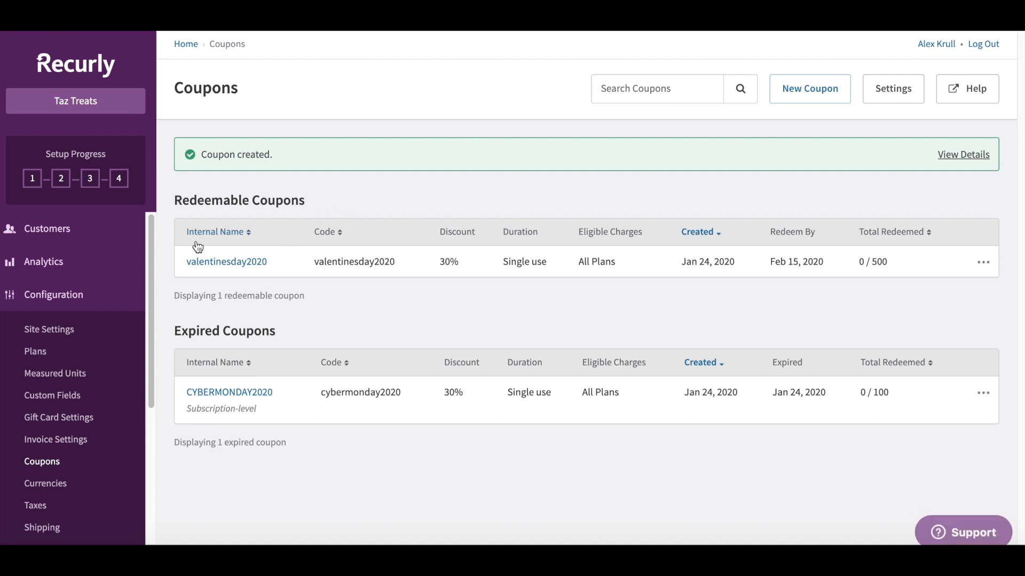